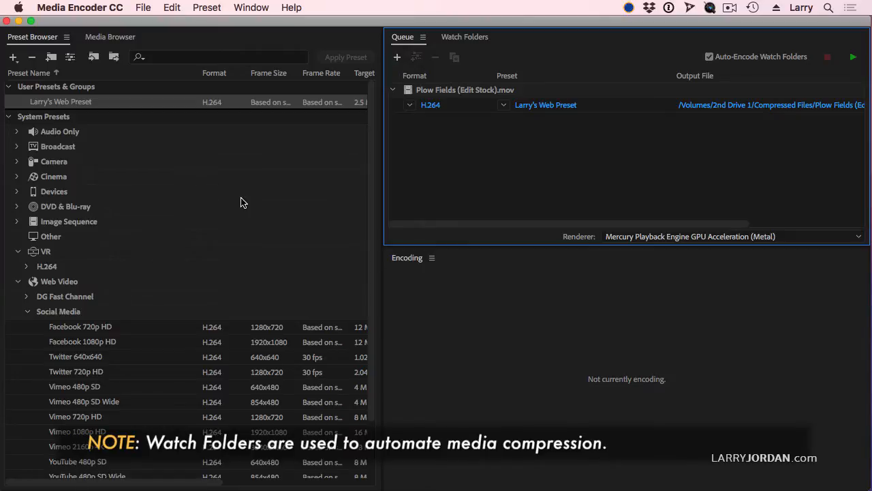
Step: Show the empty Watch Folders list and name a new desktop folder 'Drop Files Here'
click(465, 37)
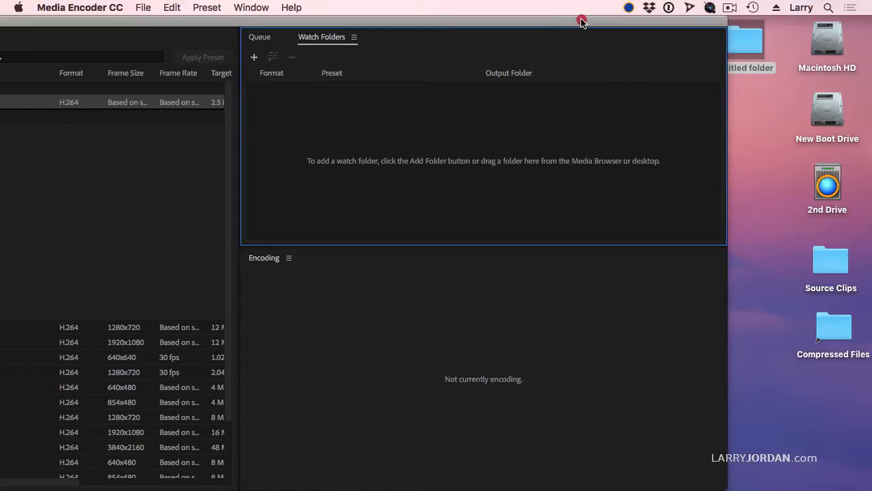
click(744, 40)
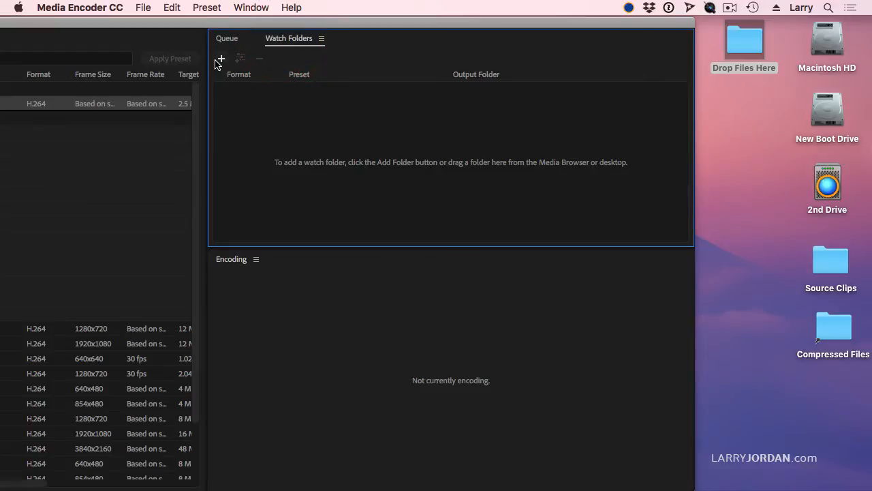
Step: Add 'Drop Files Here' as a watch folder encoding with Larry's Web Preset
click(221, 57)
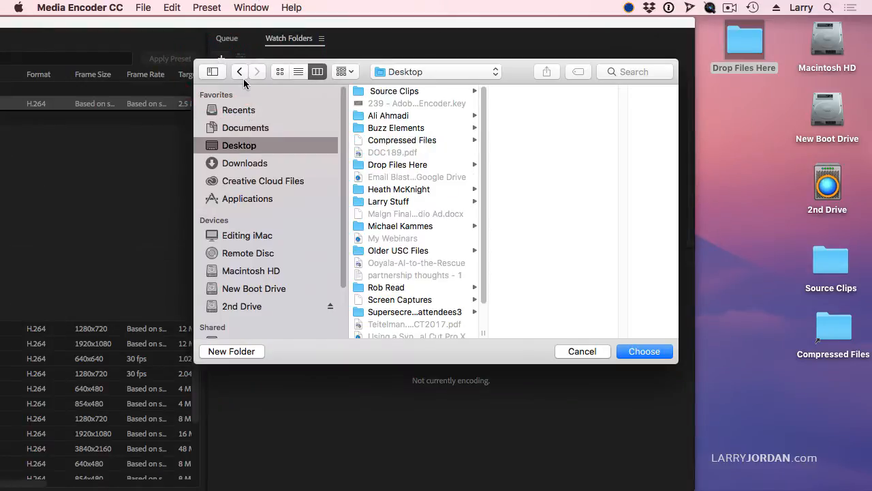
mouse_move(392, 184)
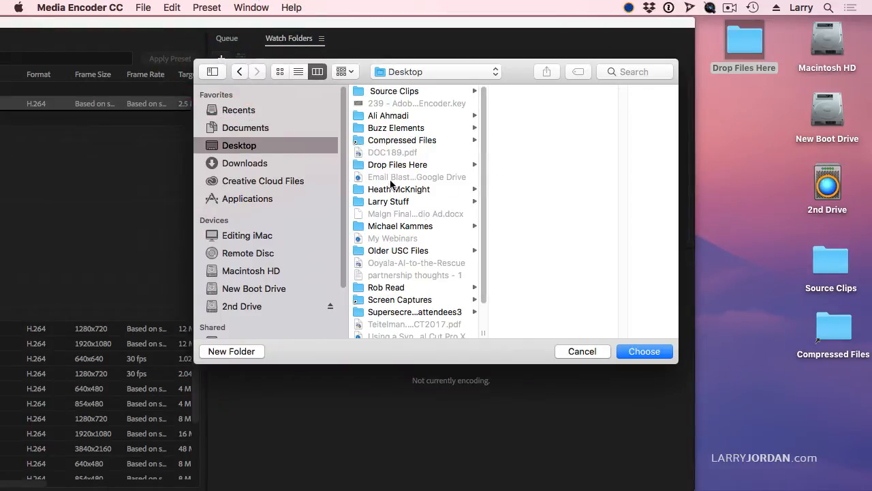
click(398, 164)
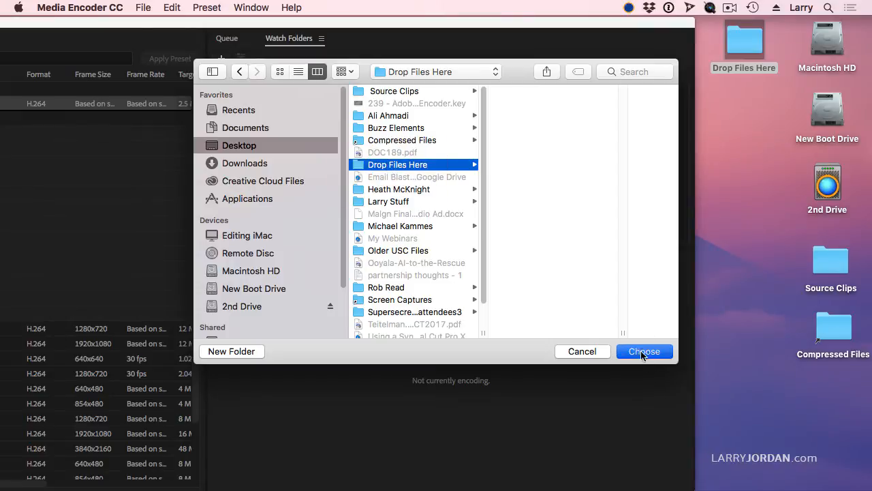
click(644, 352)
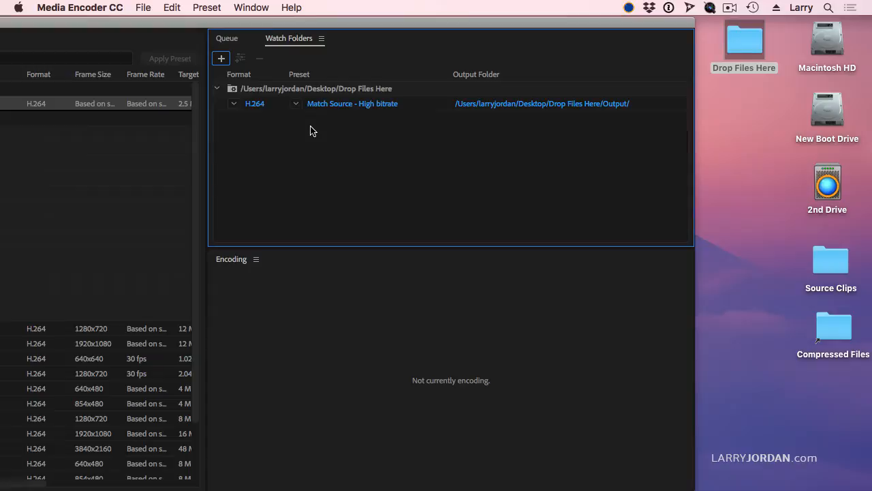
mouse_move(308, 56)
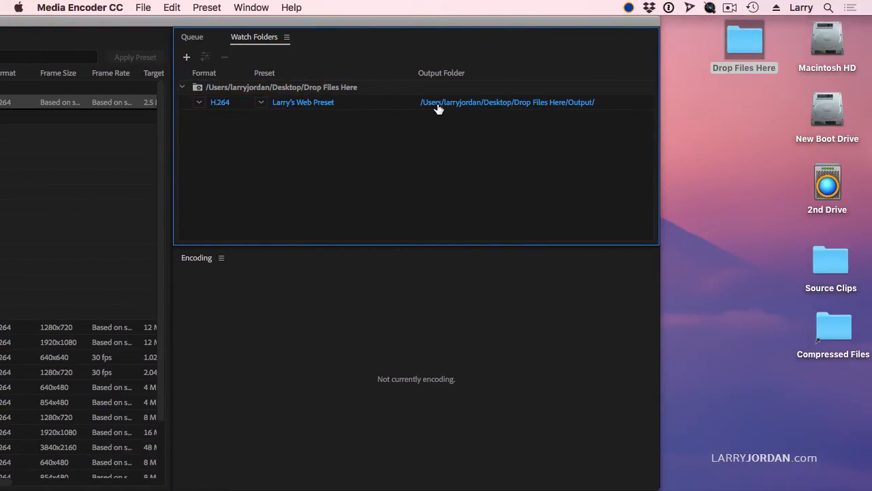
mouse_move(525, 52)
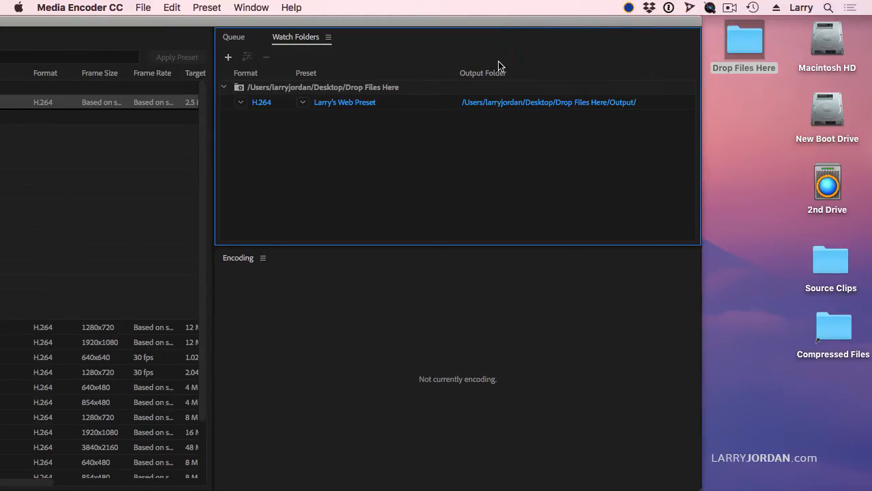
double_click(831, 262)
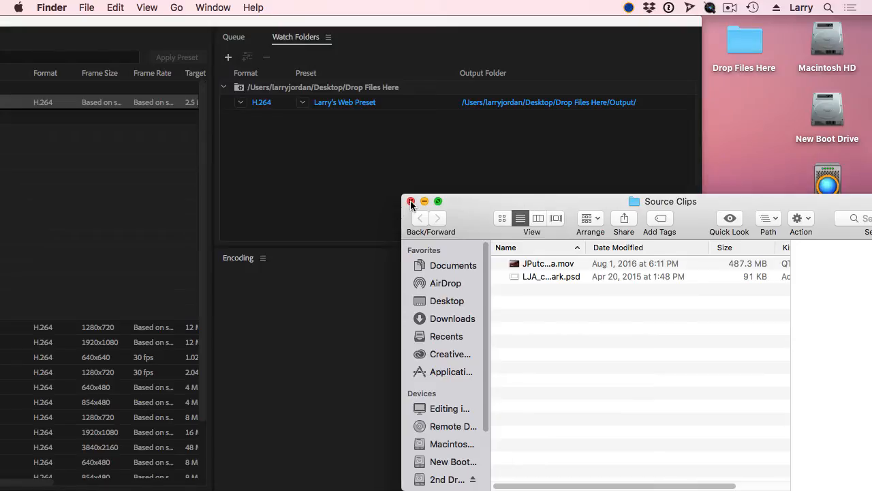
click(412, 202)
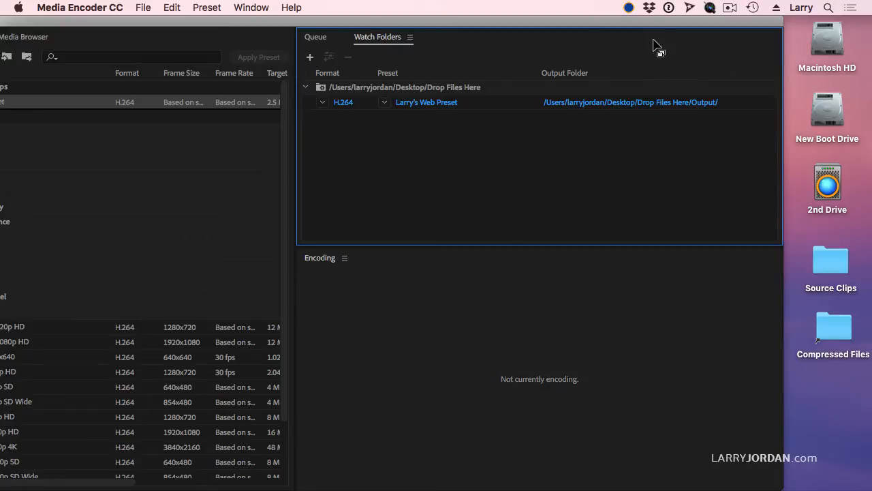
Step: Reveal the dated Source subfolders and the three encoded MP4s in Output inside Drop Files Here
double_click(744, 44)
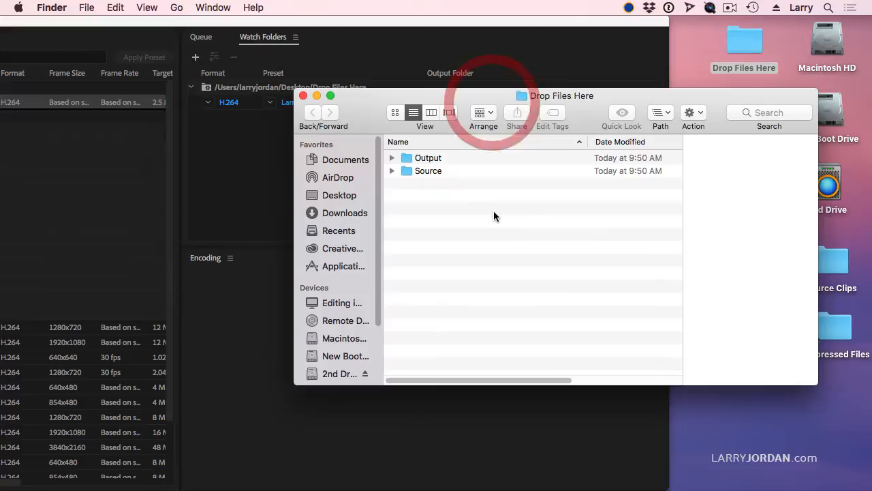
click(393, 170)
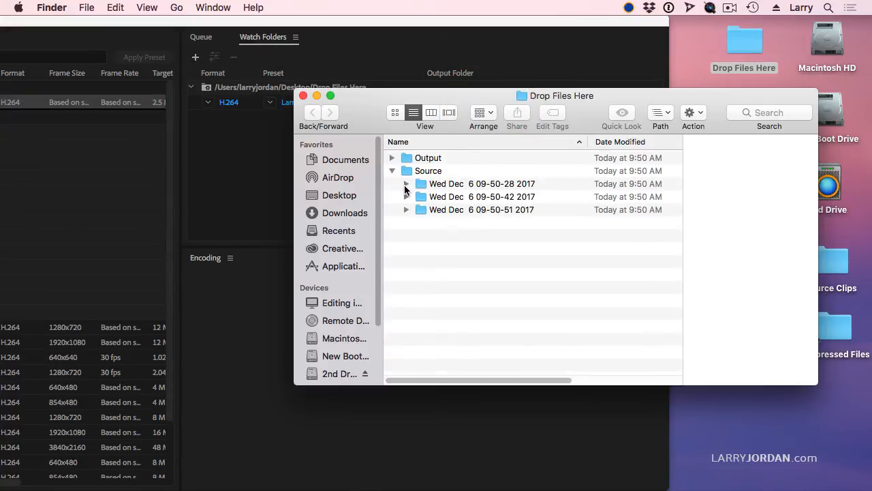
click(406, 182)
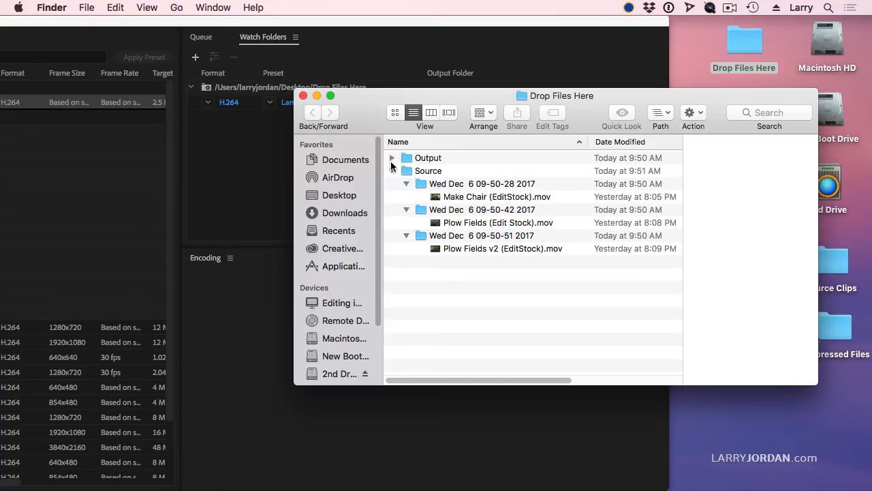
double_click(497, 196)
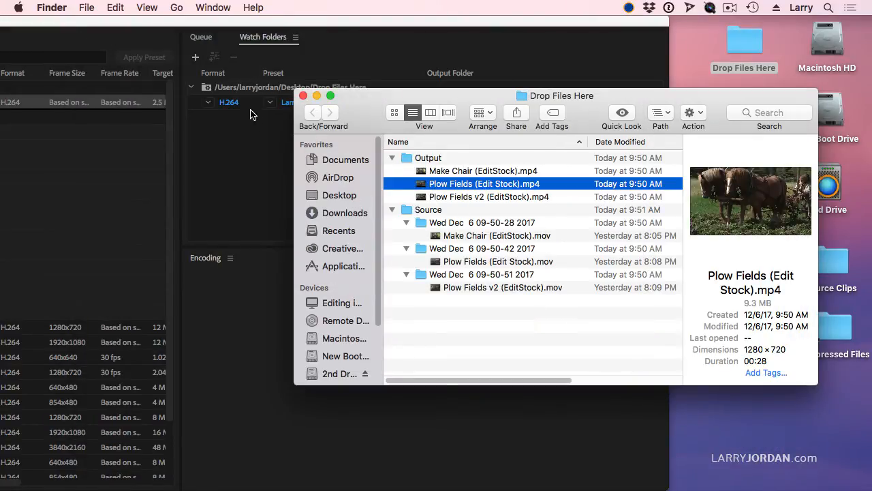
mouse_move(366, 143)
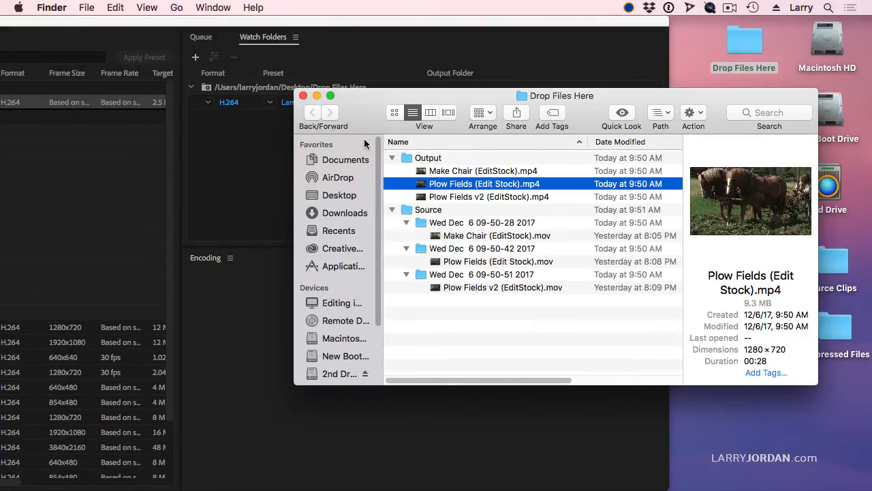
Step: Quick Look the Plow Fields v2 MP4, then dismiss the preview
click(488, 197)
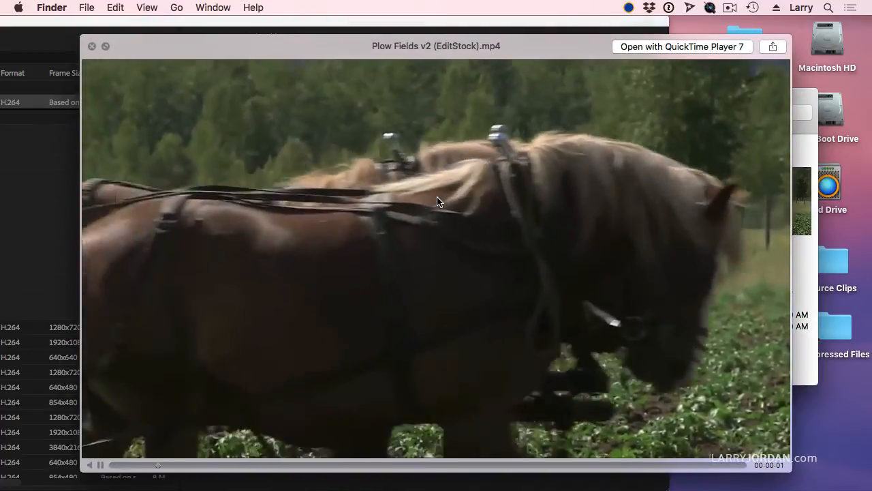
click(92, 47)
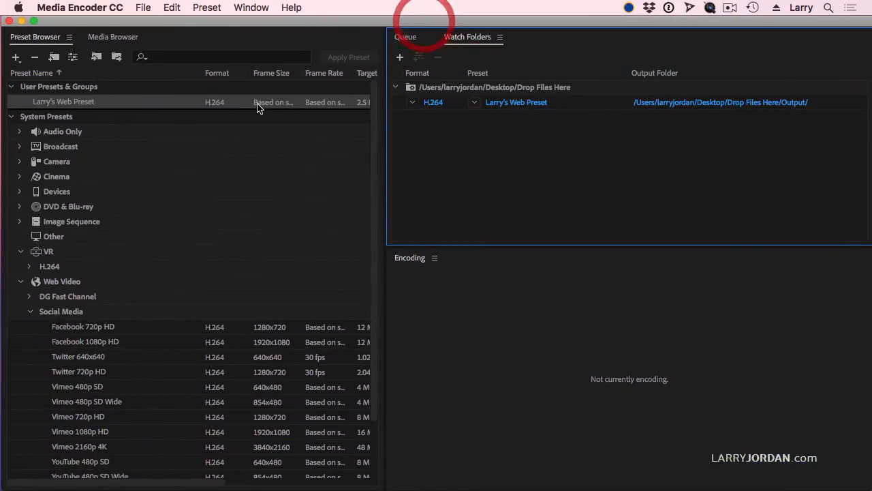
Step: Enable the Image Overlay effect in Larry's Web Preset settings
double_click(63, 101)
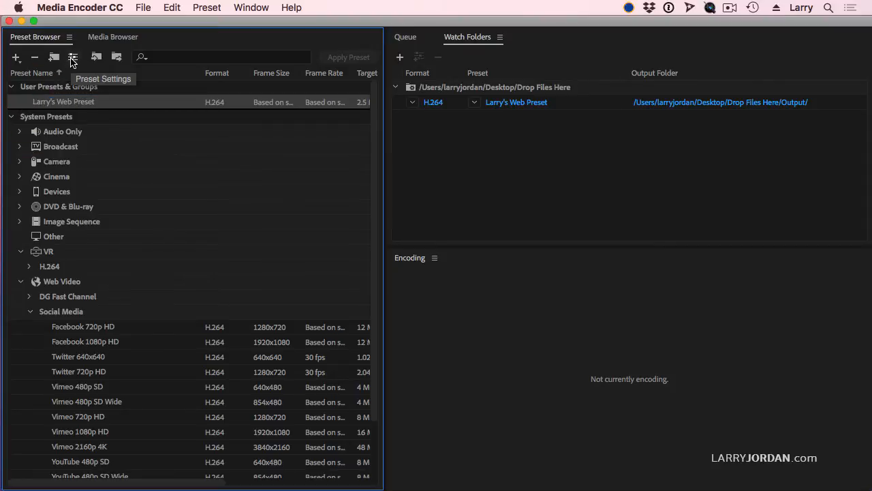
click(72, 57)
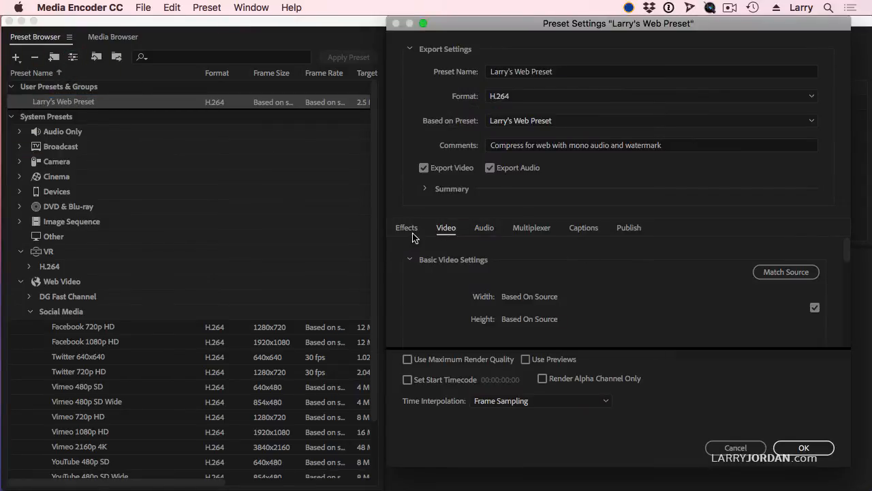
click(407, 227)
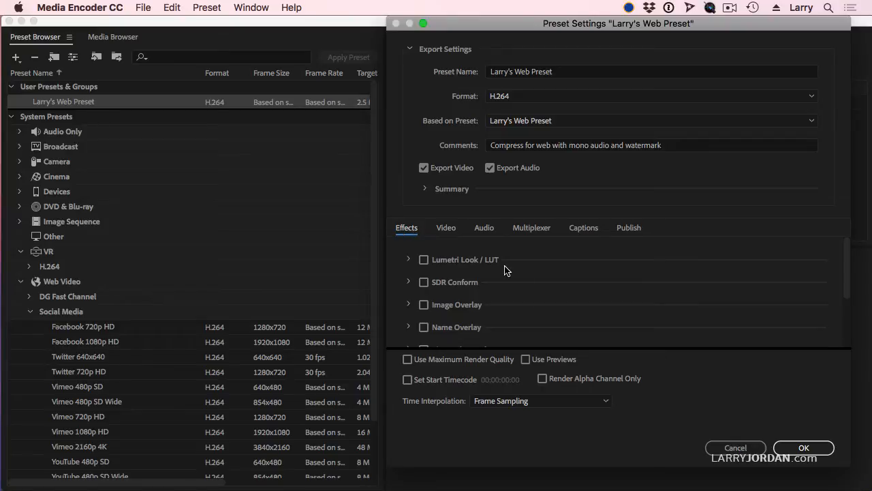
click(424, 294)
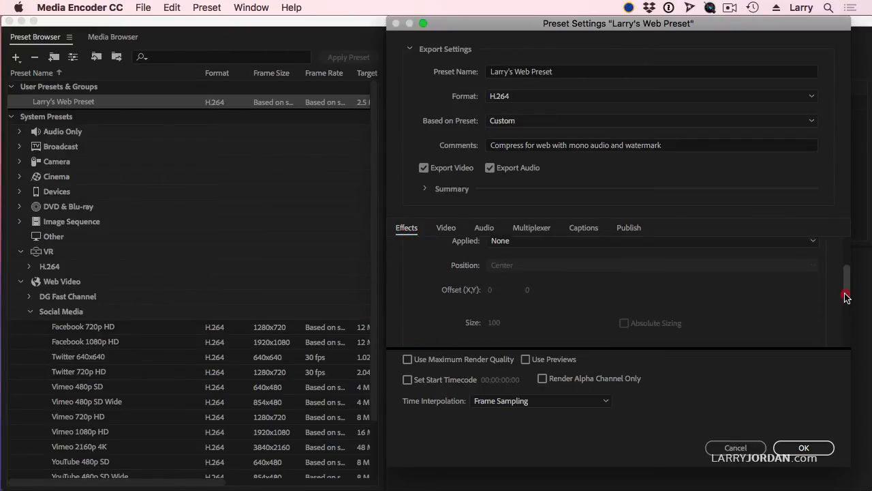
Step: Load LJA_com Watermark.psd as the overlay image, centred at 100 size and opacity
click(653, 256)
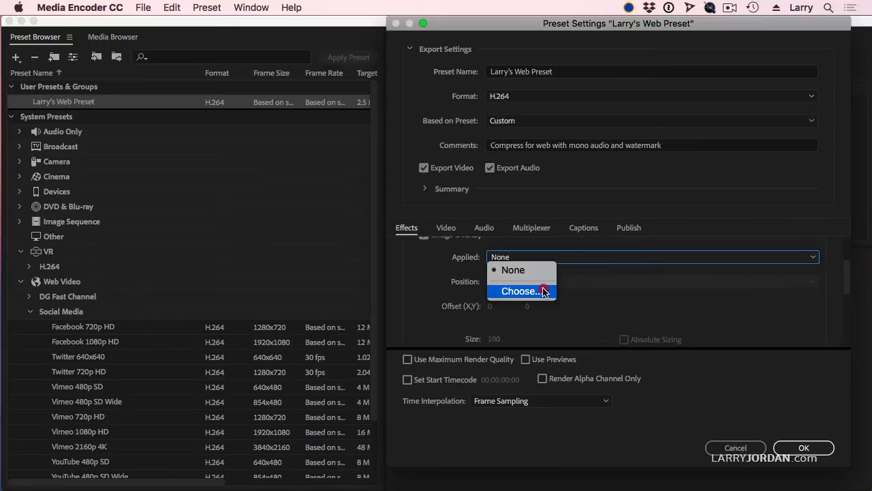
click(521, 291)
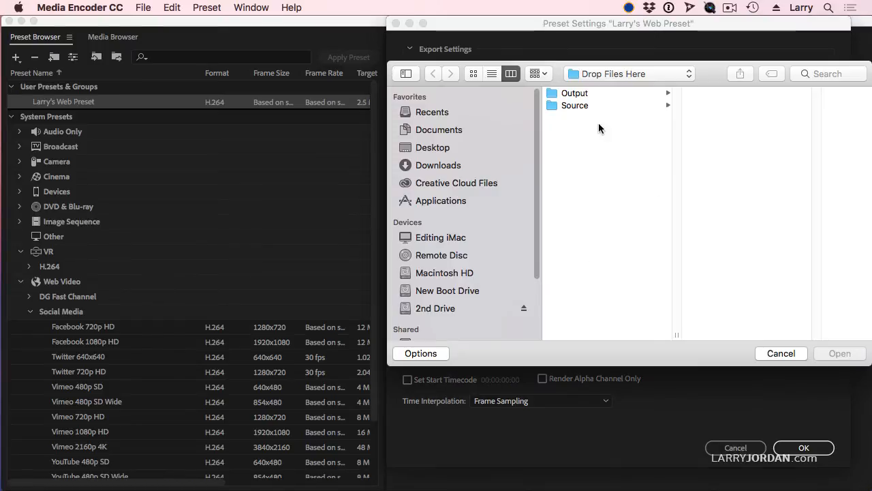
click(432, 148)
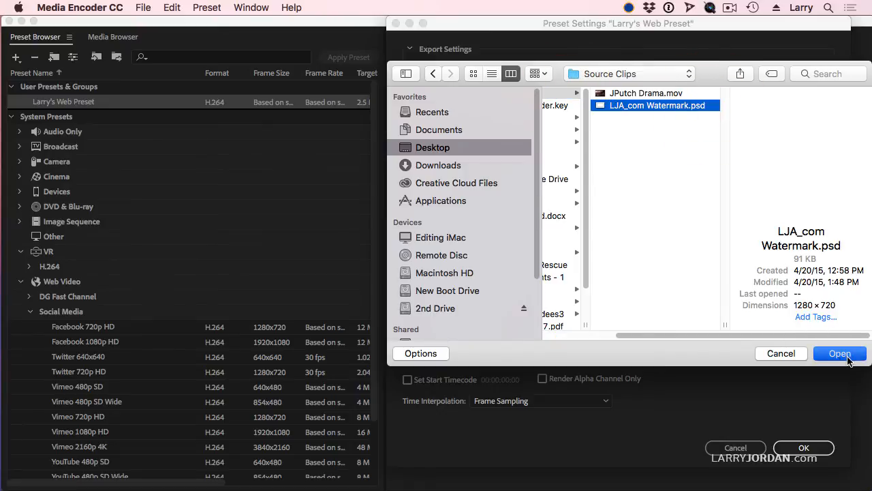
click(840, 353)
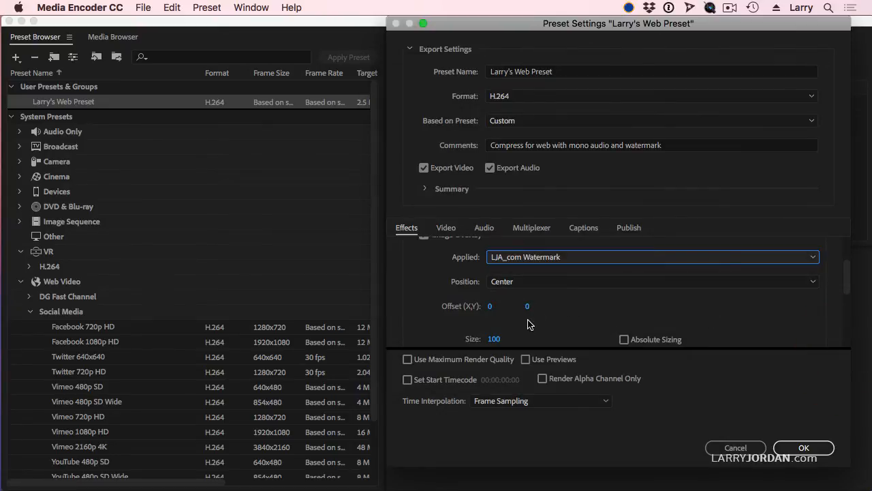
scroll(down, 3)
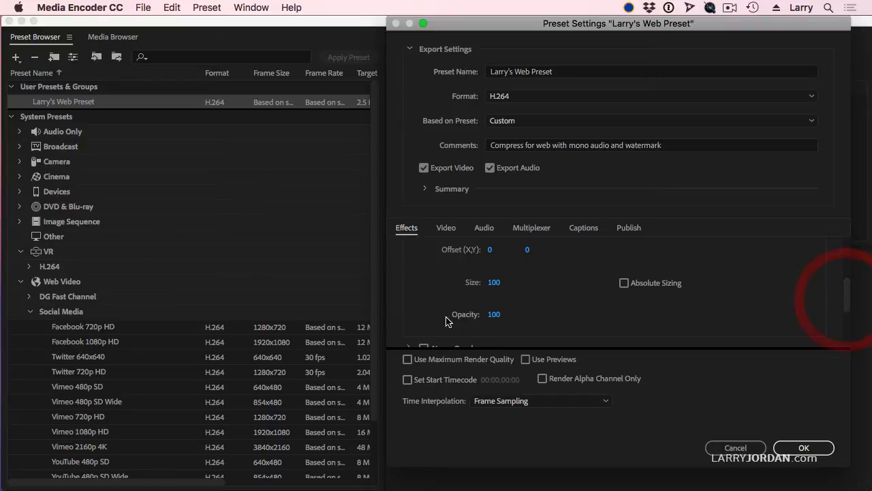